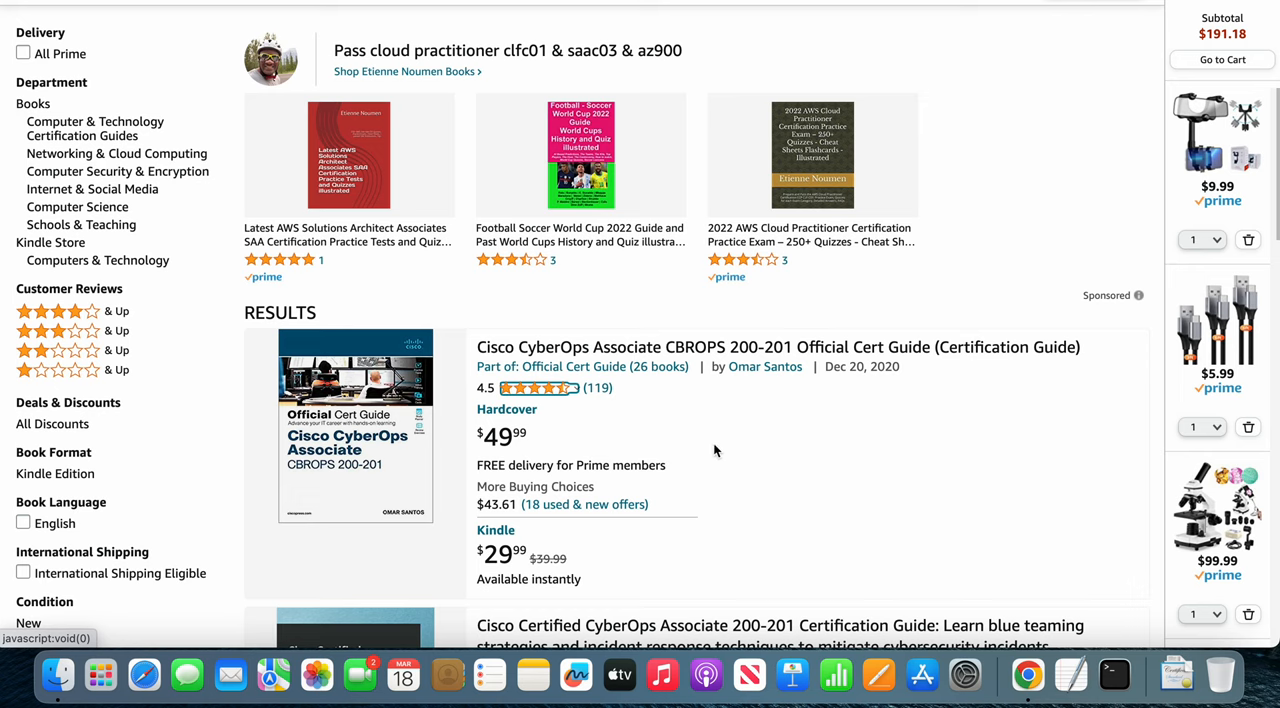
mouse_move(652, 420)
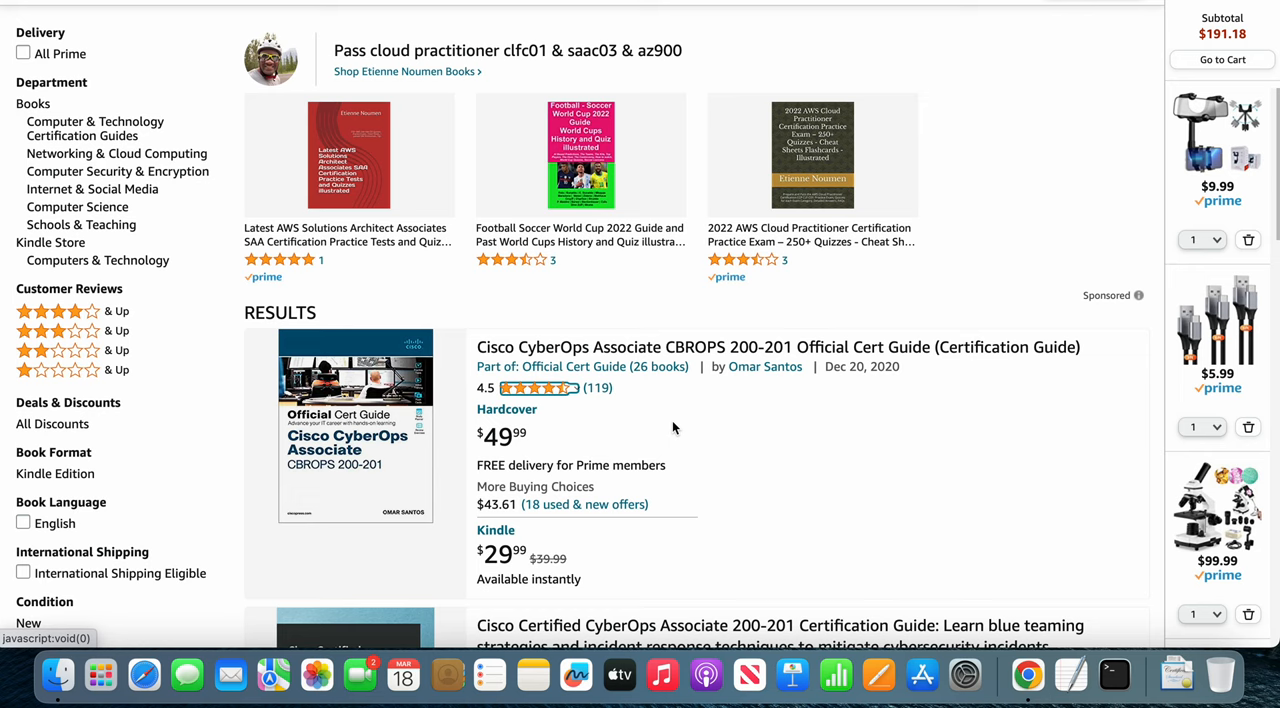
mouse_move(616, 430)
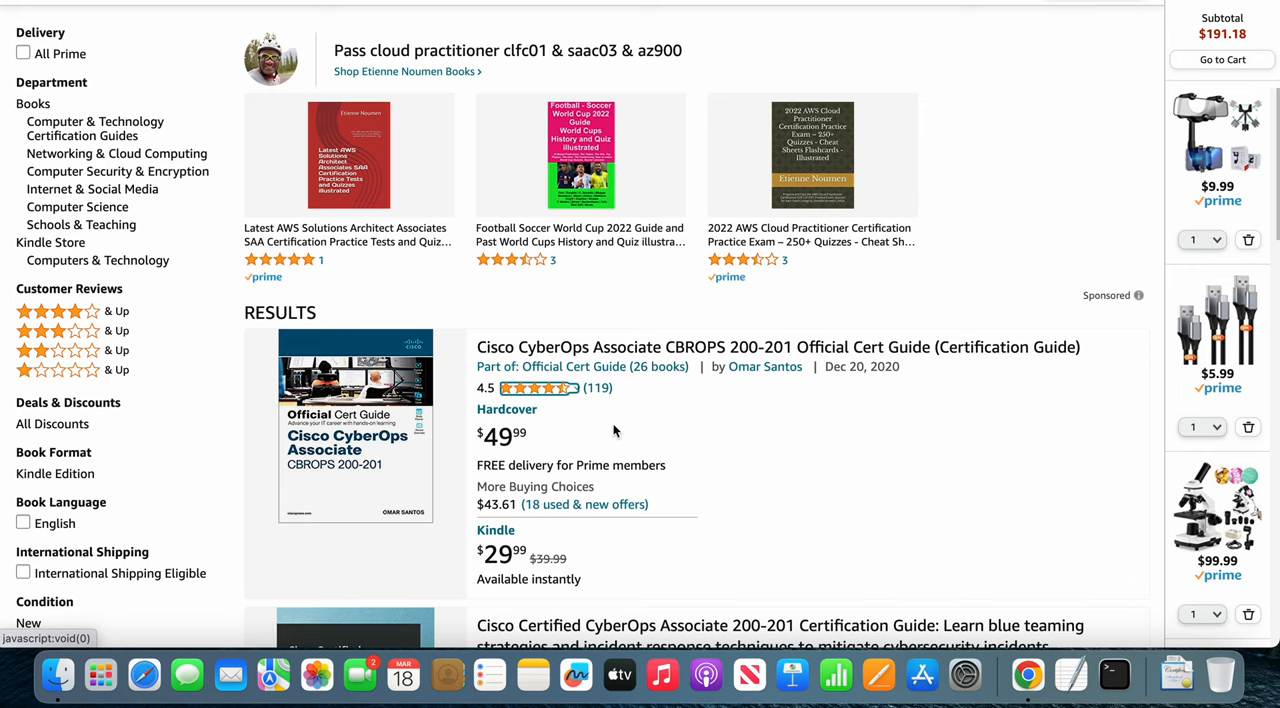
mouse_move(572, 436)
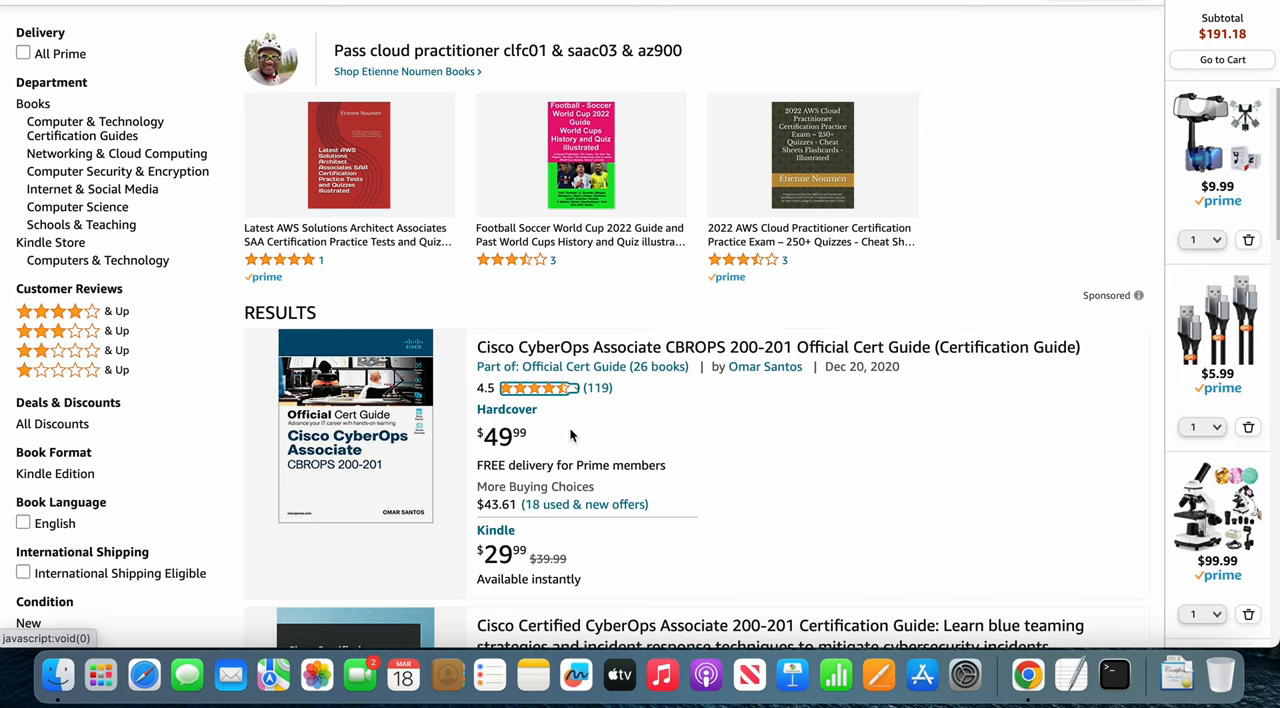
mouse_move(632, 460)
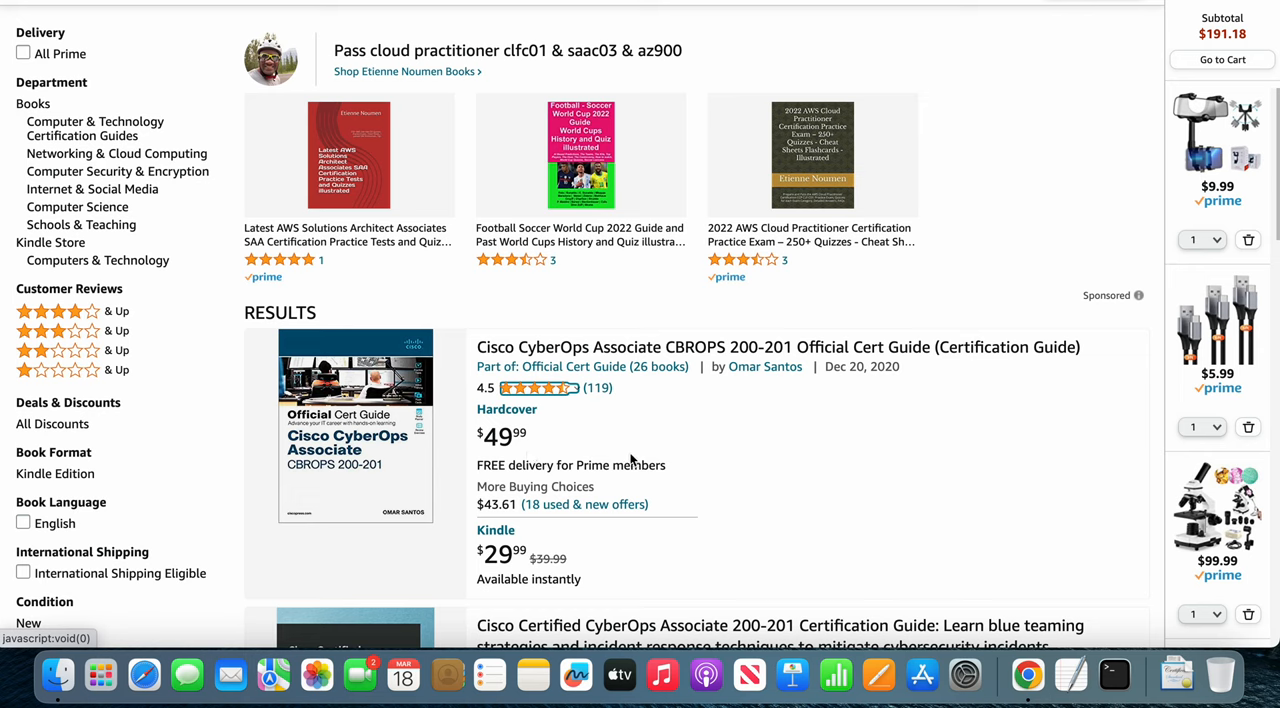
mouse_move(636, 372)
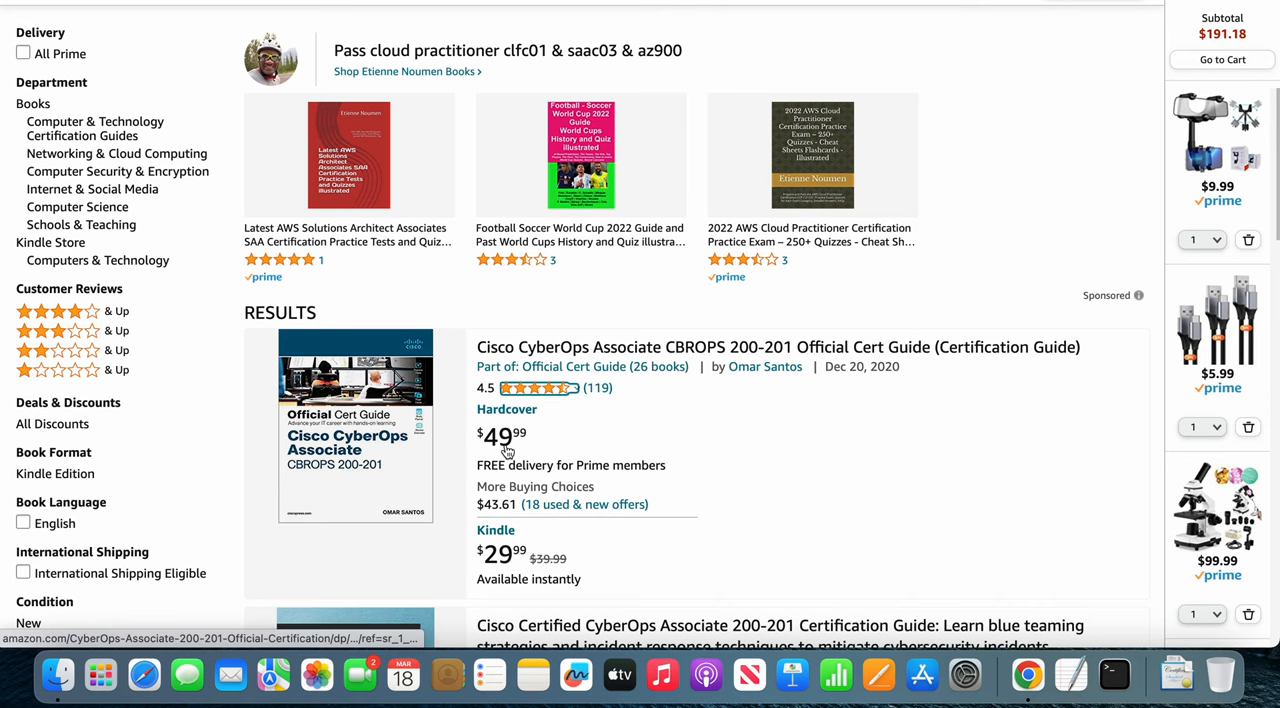
Step: Add the printed CBROPS 200-201 Cert Guide to the Cisco Press cart at $39.99 after the $10 discount
left_click(778, 348)
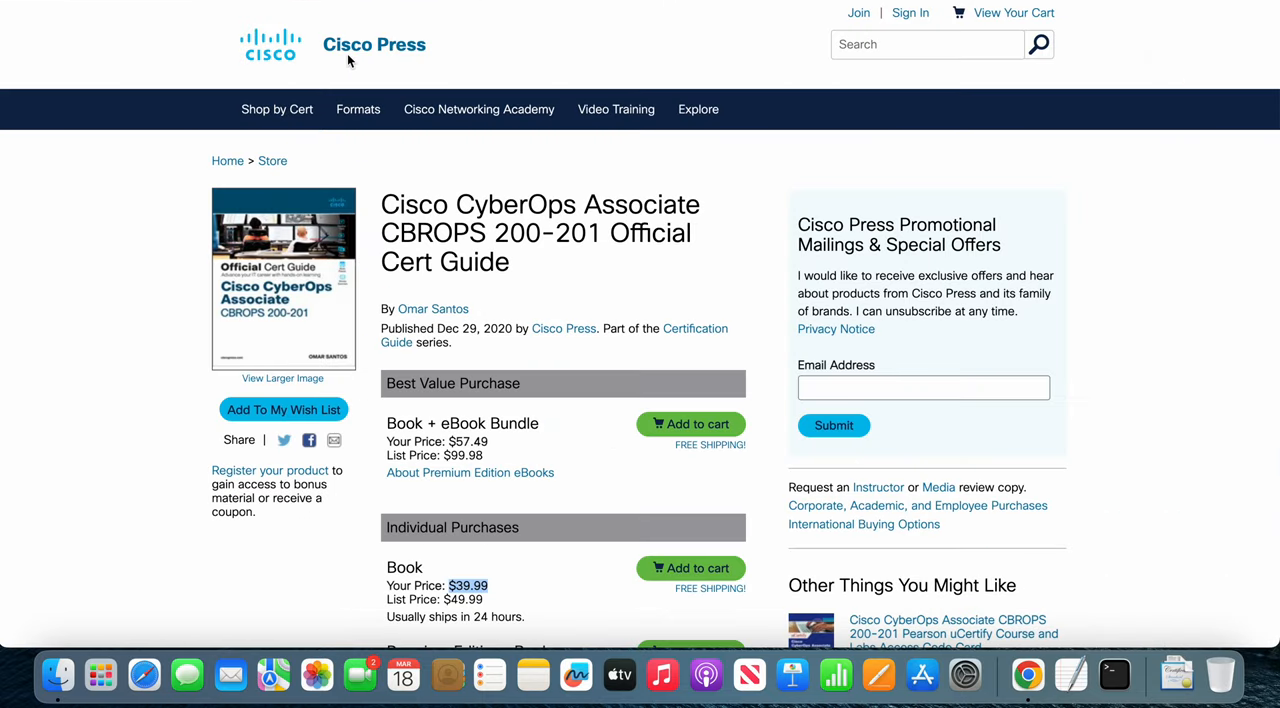
mouse_move(480, 464)
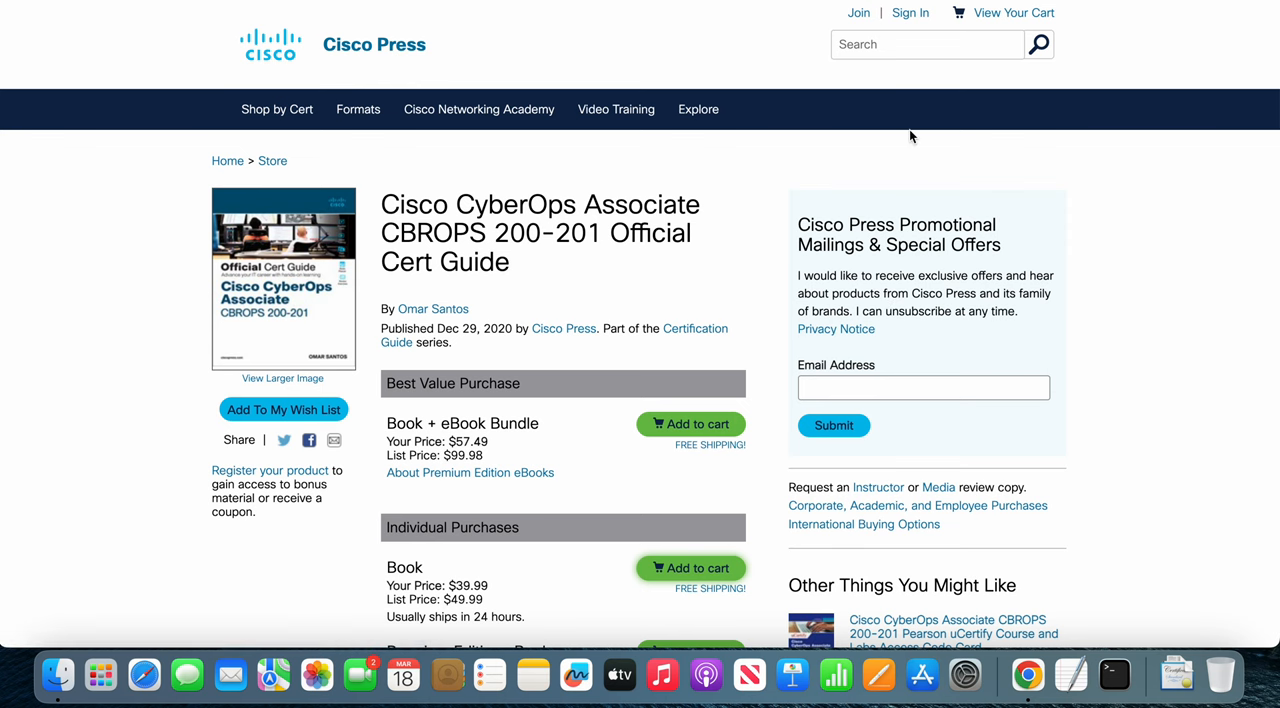
left_click(692, 568)
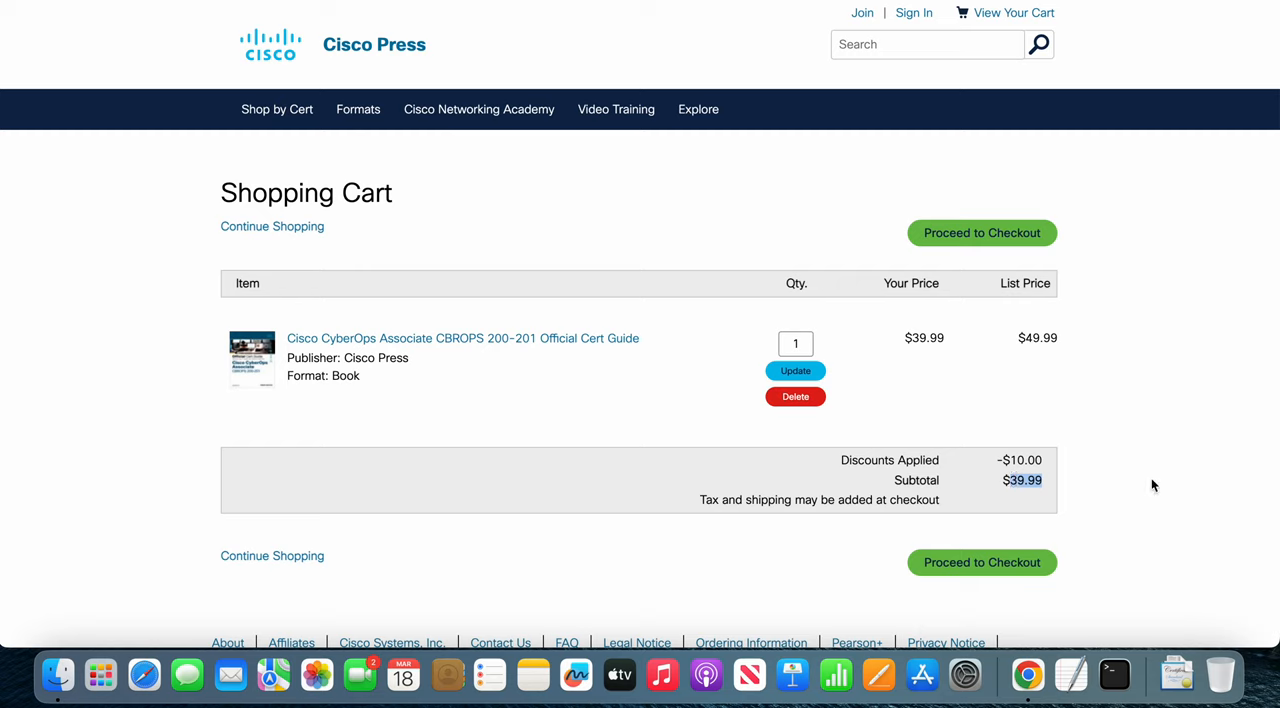
mouse_move(992, 394)
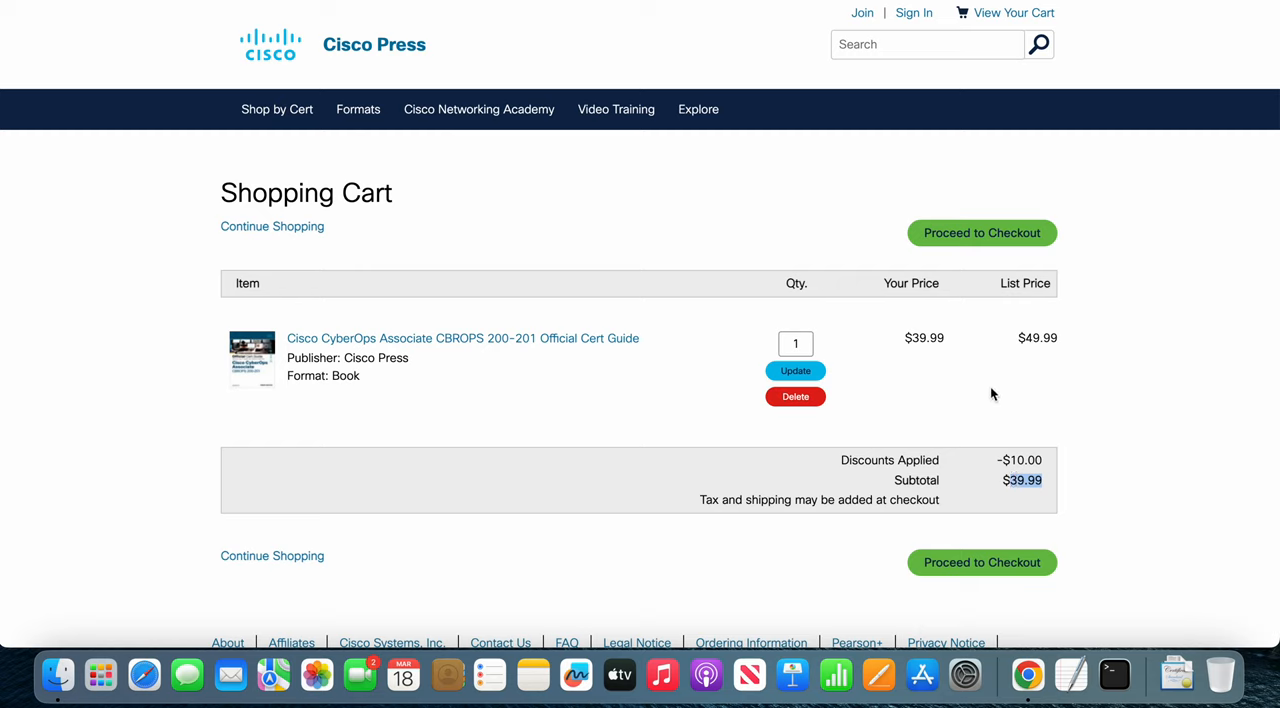
mouse_move(756, 224)
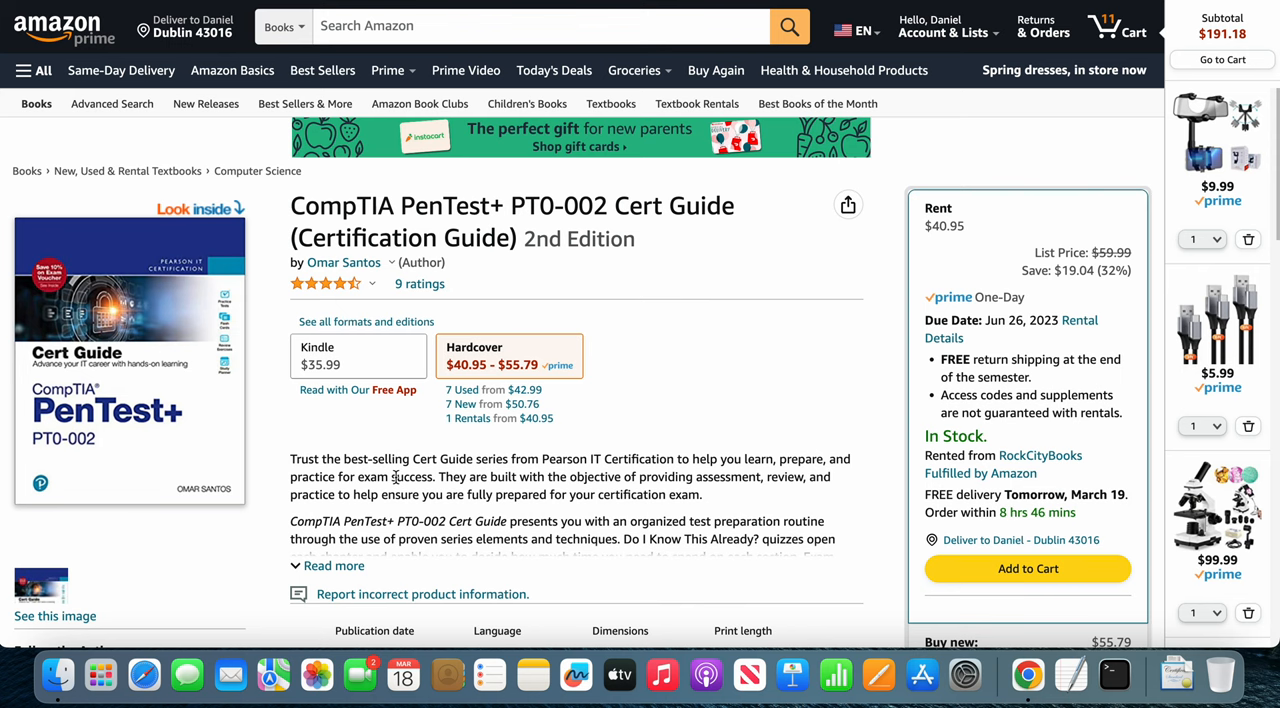
mouse_move(444, 448)
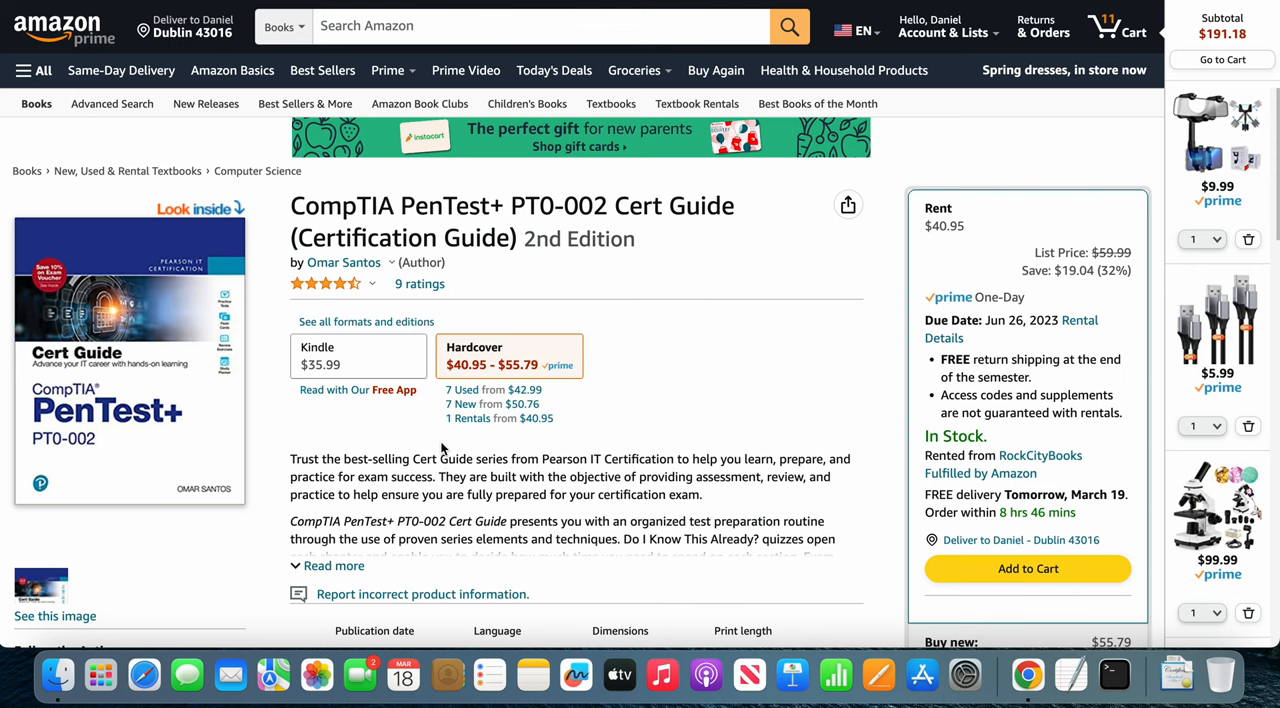
Step: Scroll to the Buy new section showing the PenTest+ PT0-002 hardcover at $55.79
scroll("down", 3)
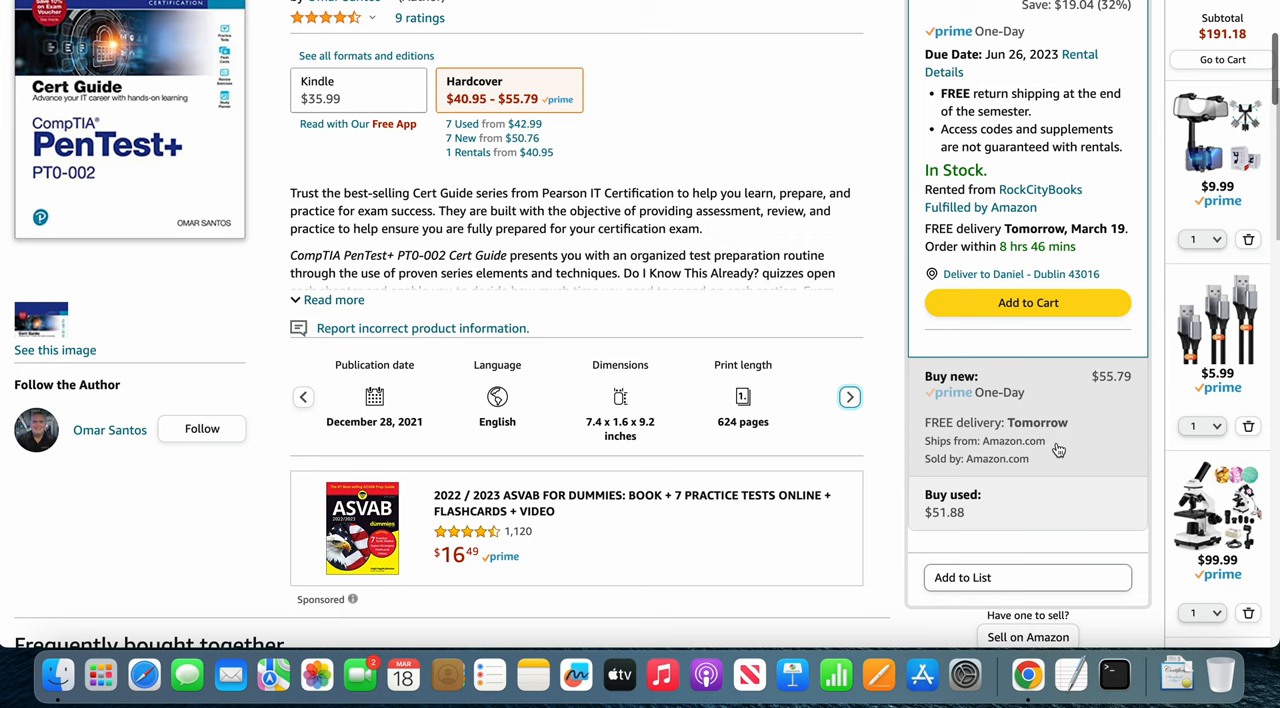
mouse_move(982, 462)
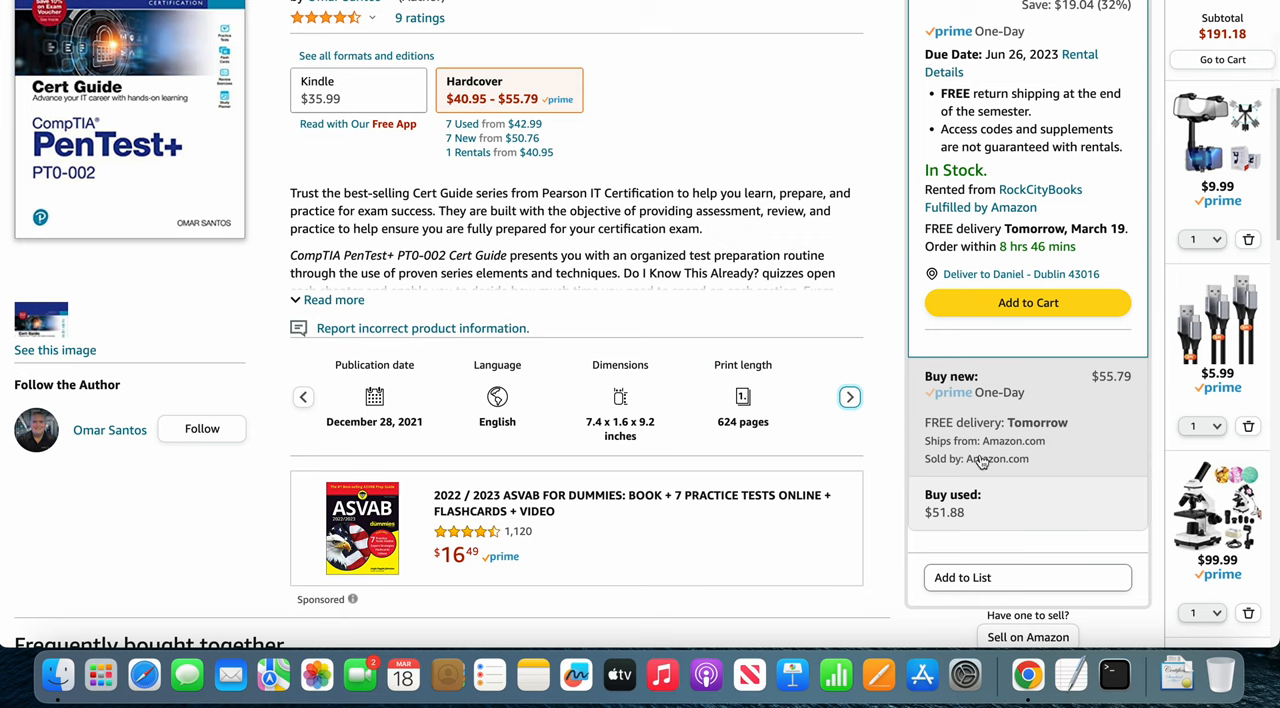
mouse_move(1012, 468)
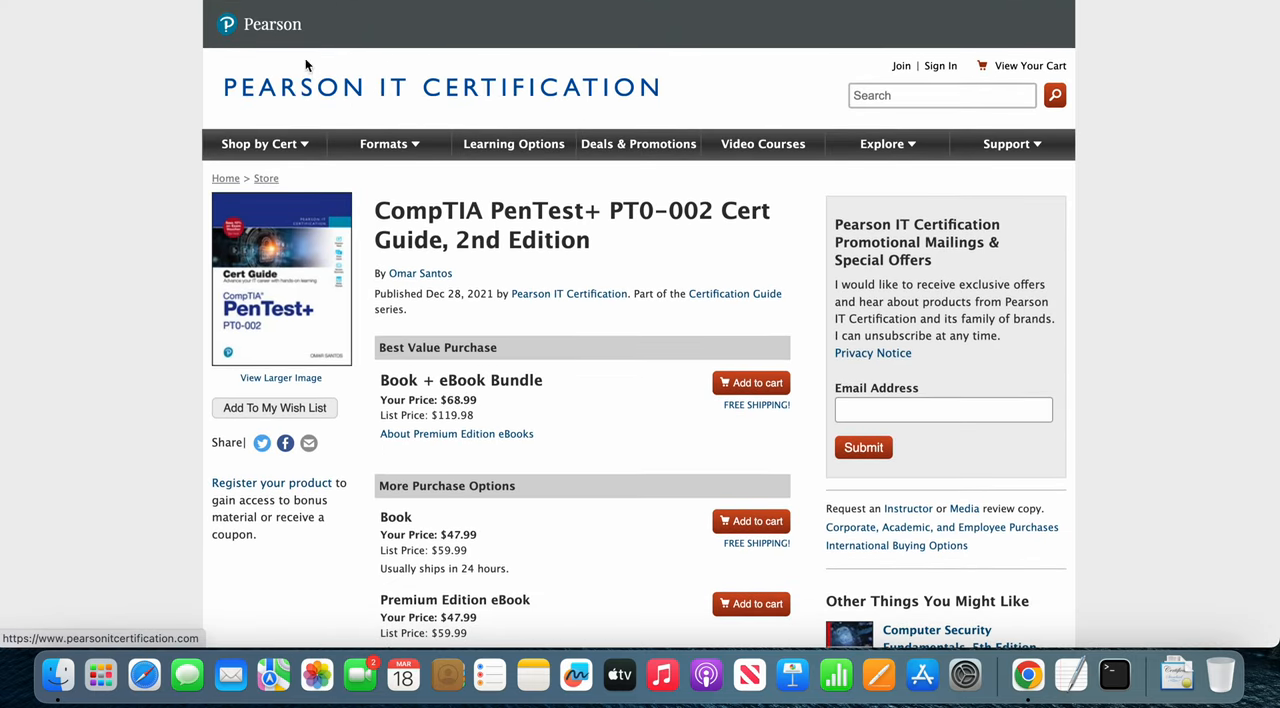
Step: Reveal the More Purchase Options book price of $47.99 for the PenTest+ PT0-002 guide
scroll("down", 3)
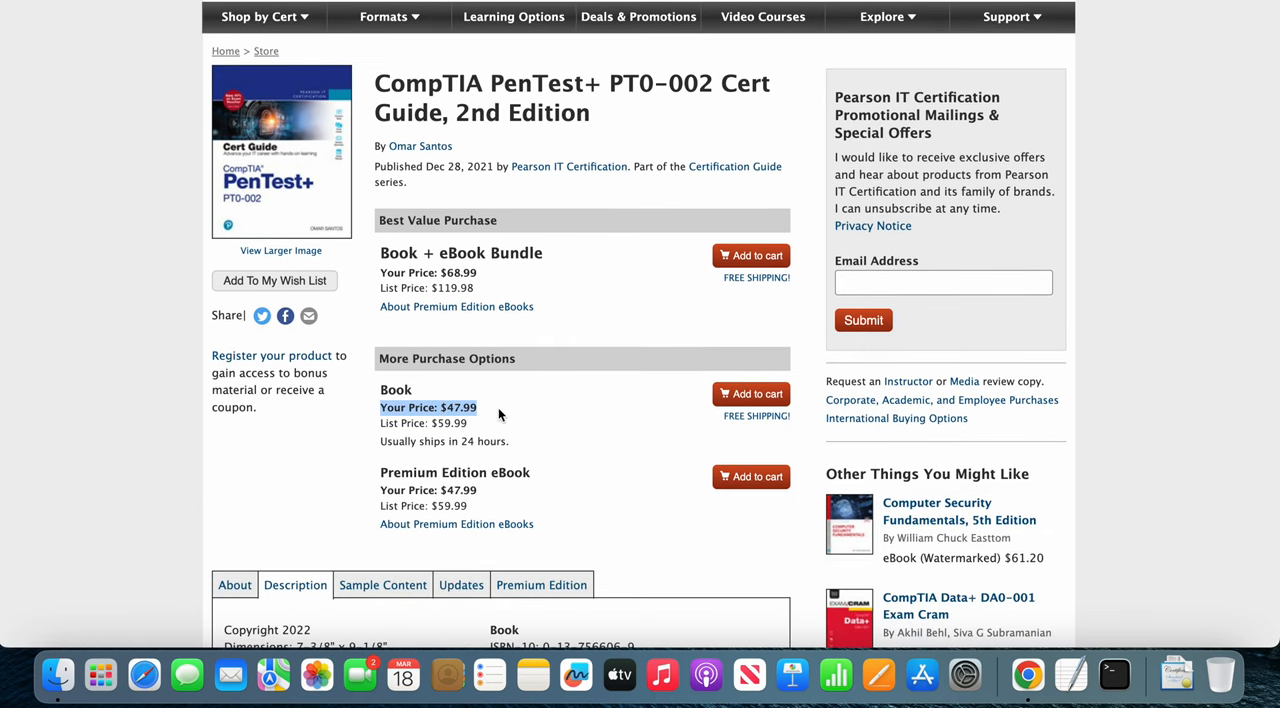
left_click(500, 414)
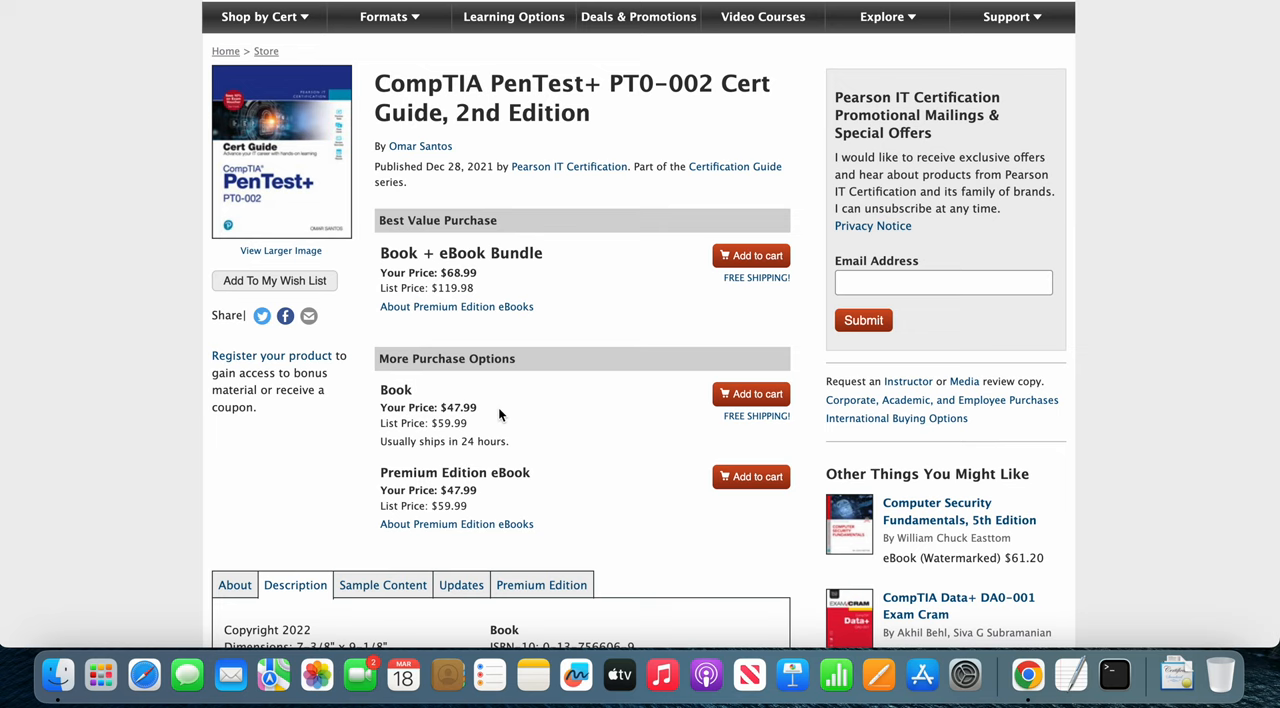
scroll("up", 3)
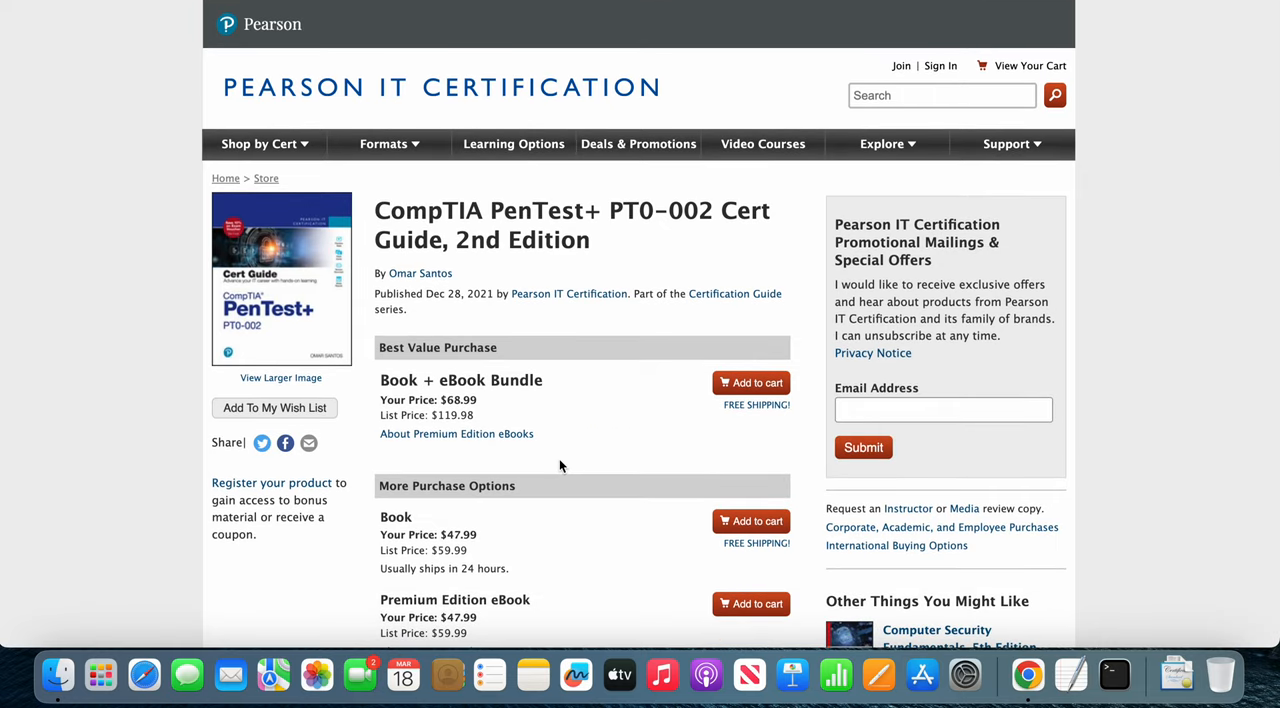
mouse_move(800, 208)
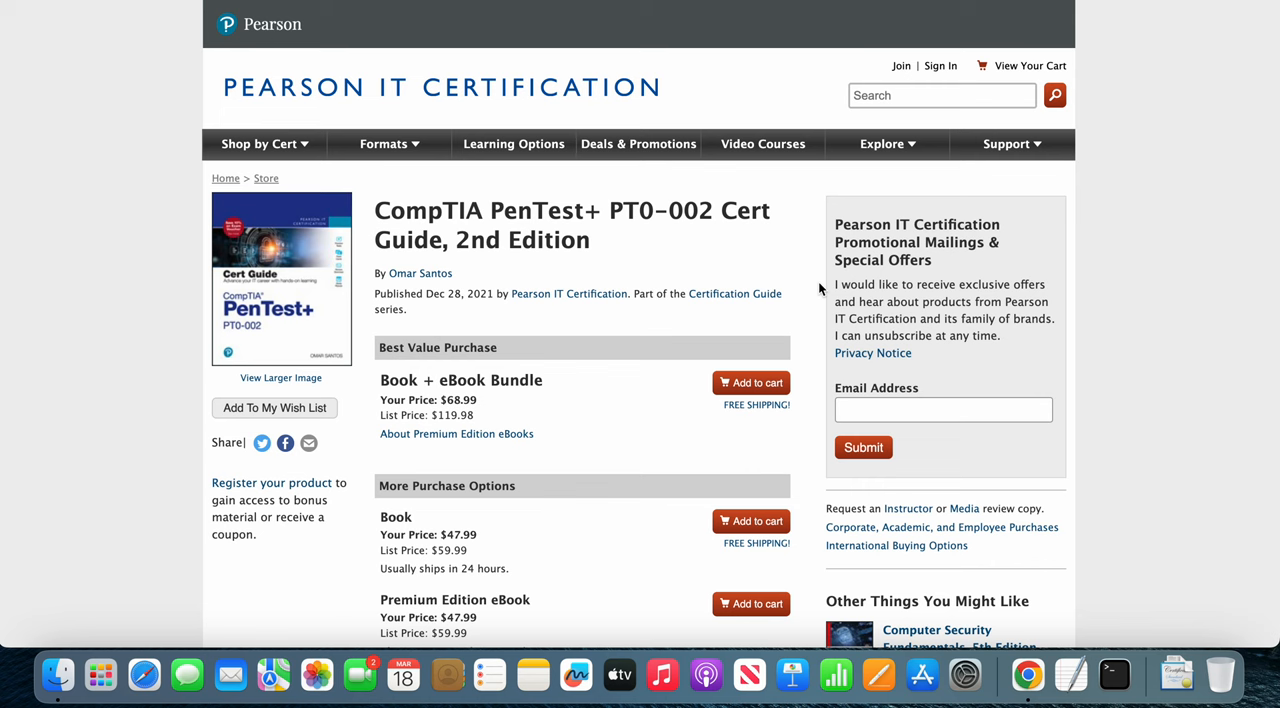
mouse_move(968, 4)
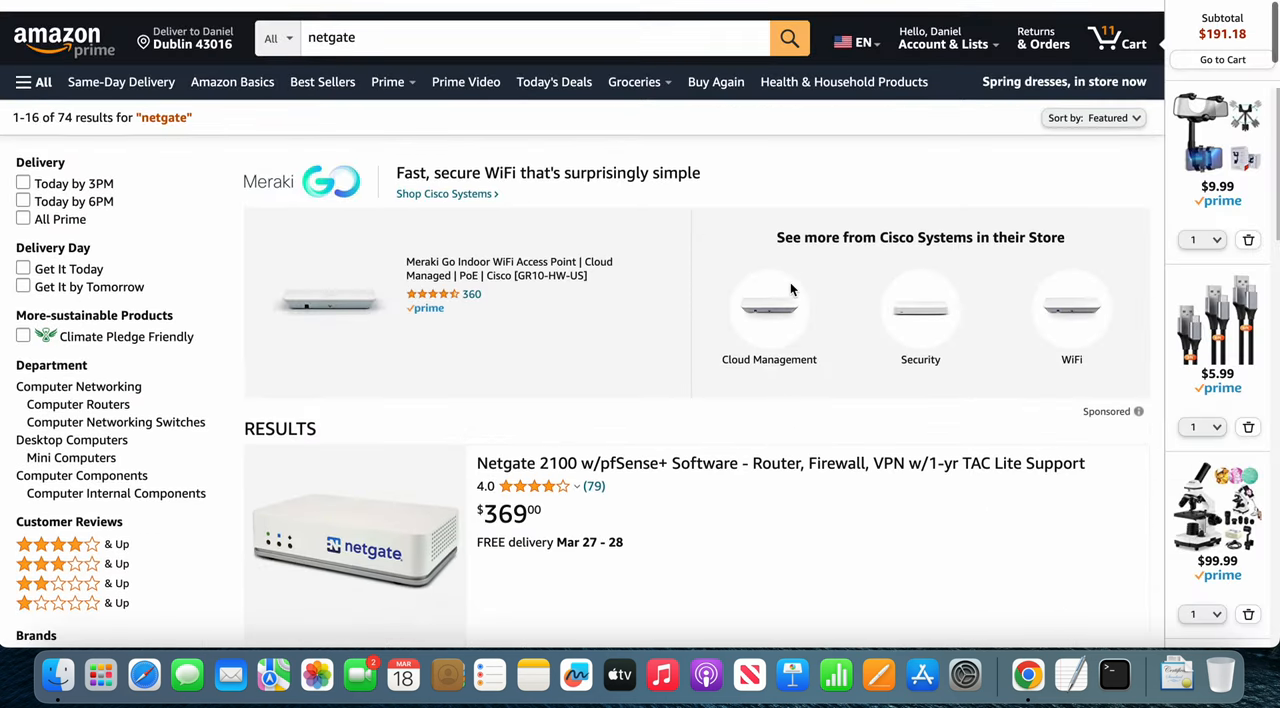
Step: Locate the Netgate 2100 w/pfSense+ result at $369 and go to its product page
scroll("down", 3)
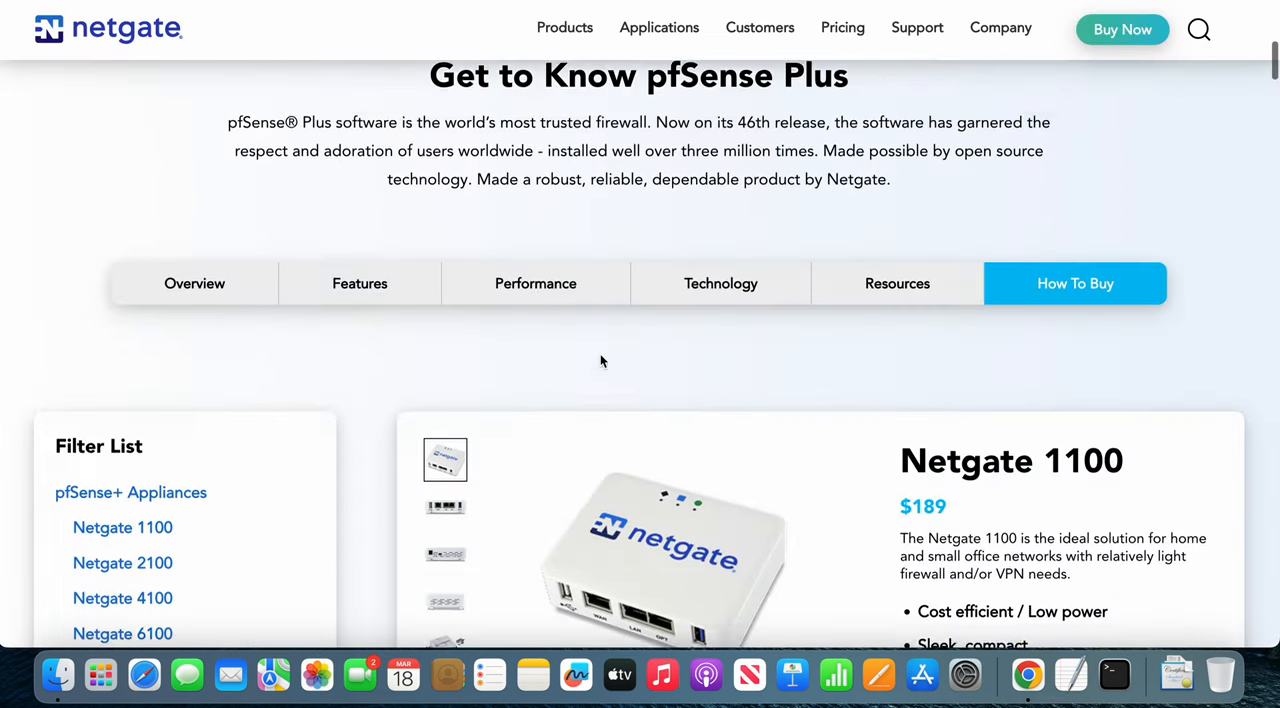
scroll("down", 3)
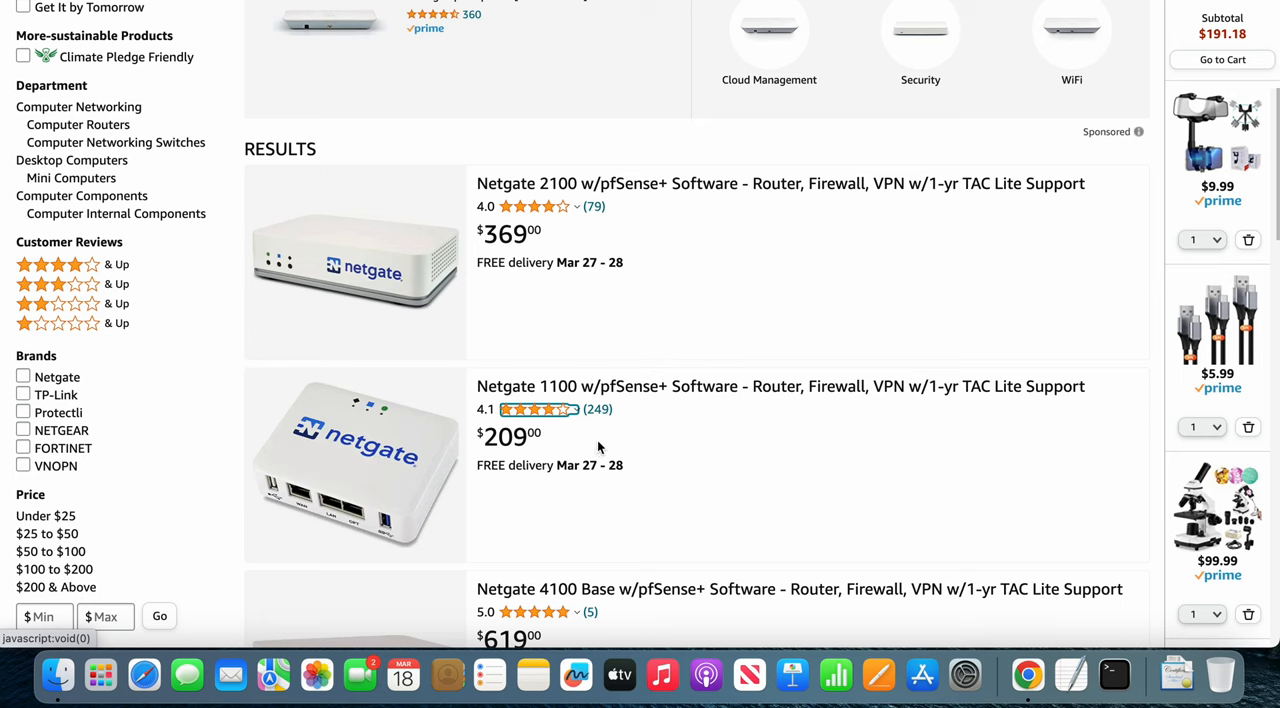
mouse_move(536, 206)
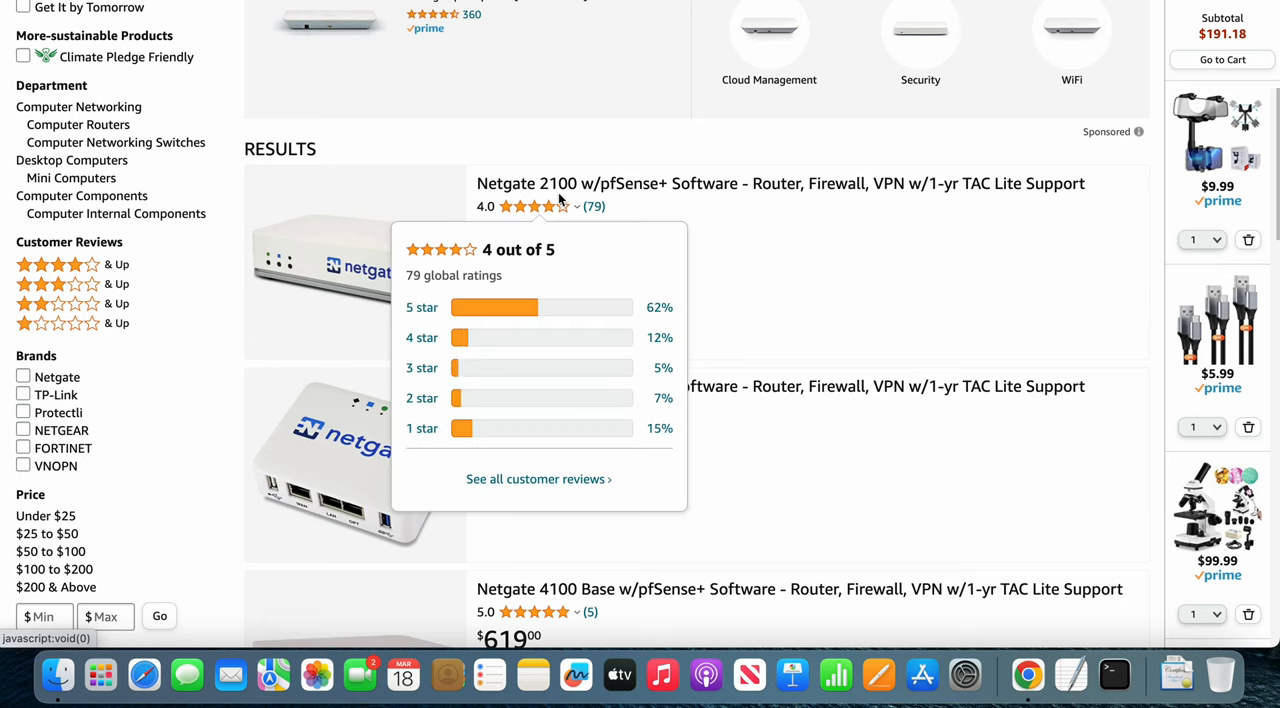
mouse_move(722, 228)
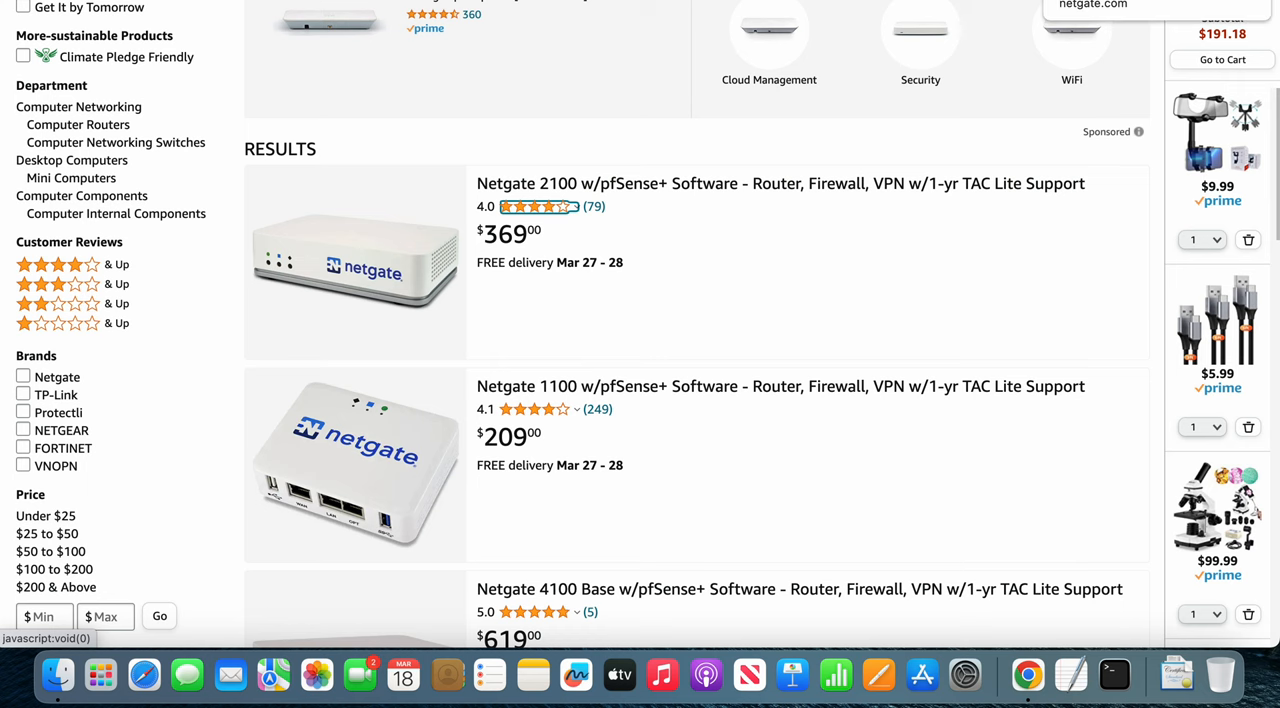
mouse_move(804, 182)
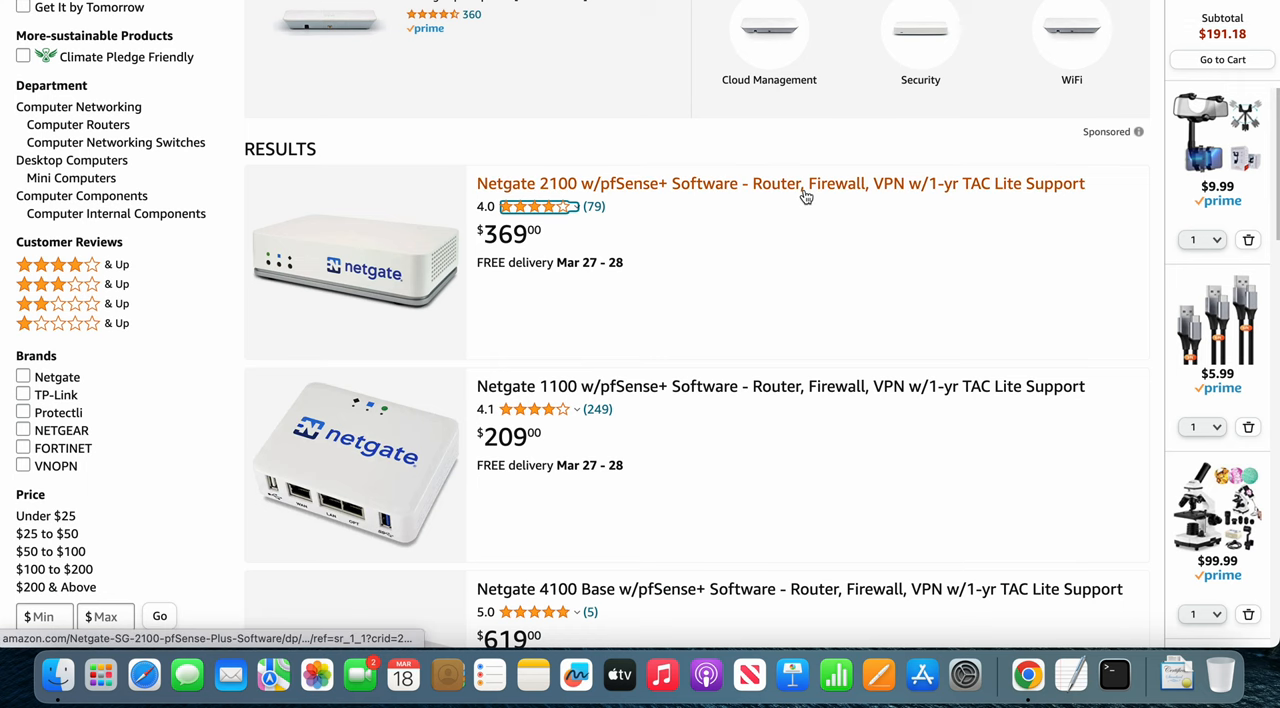
left_click(780, 182)
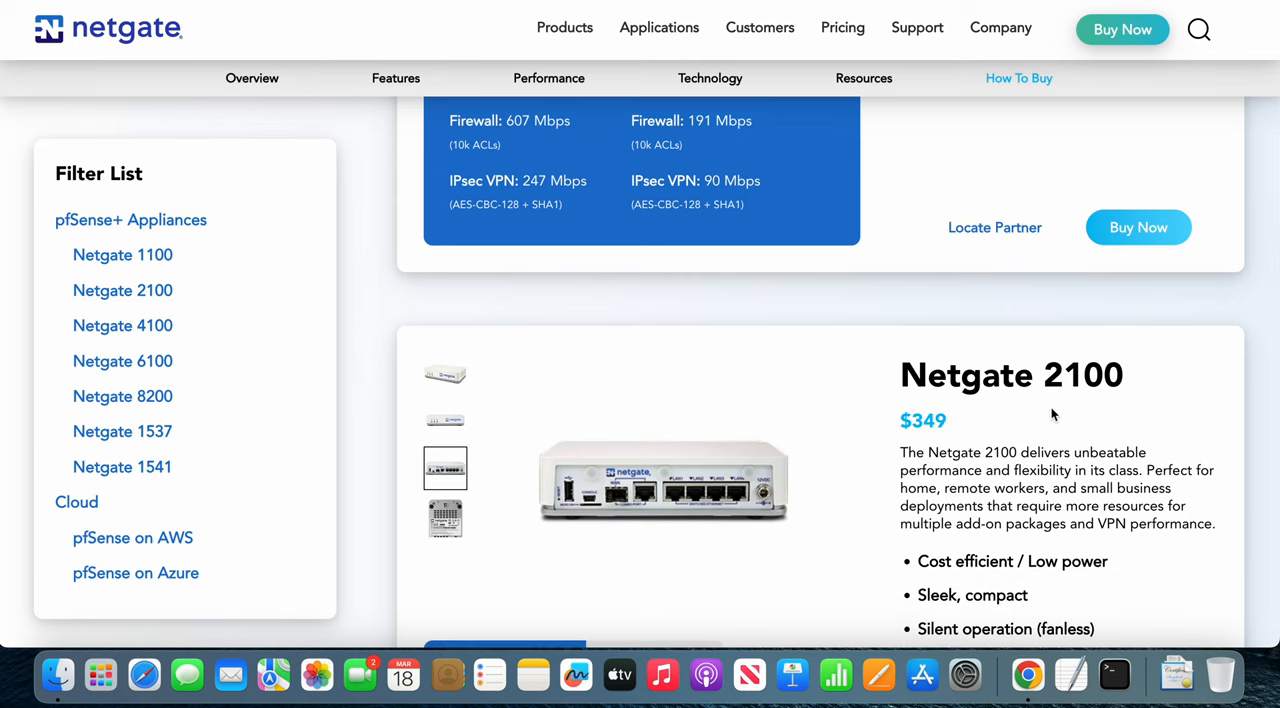
mouse_move(972, 438)
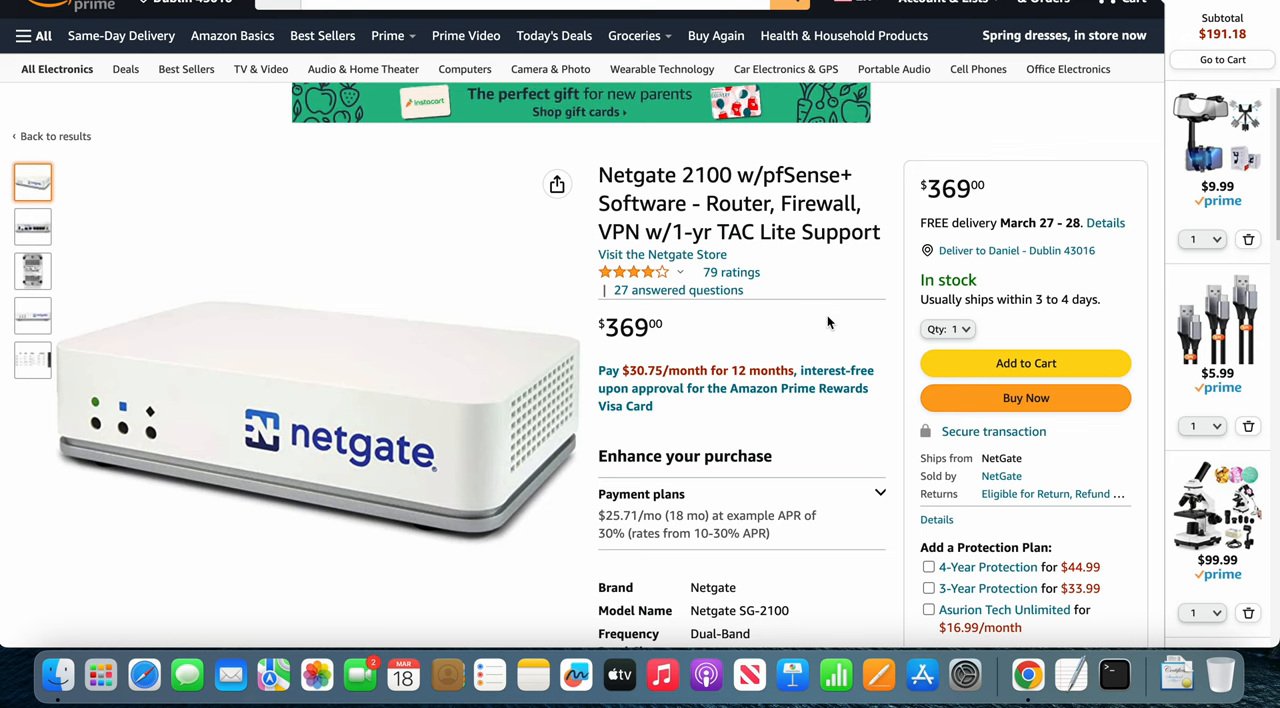
mouse_move(830, 436)
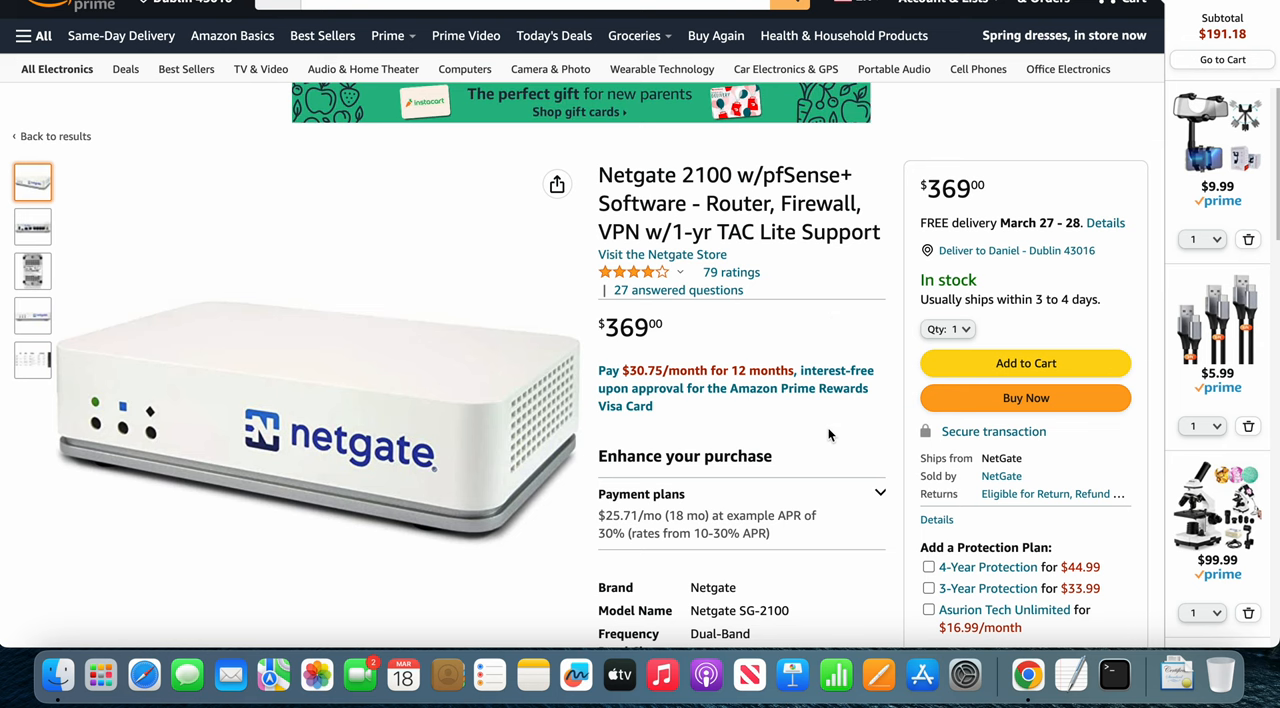
mouse_move(768, 456)
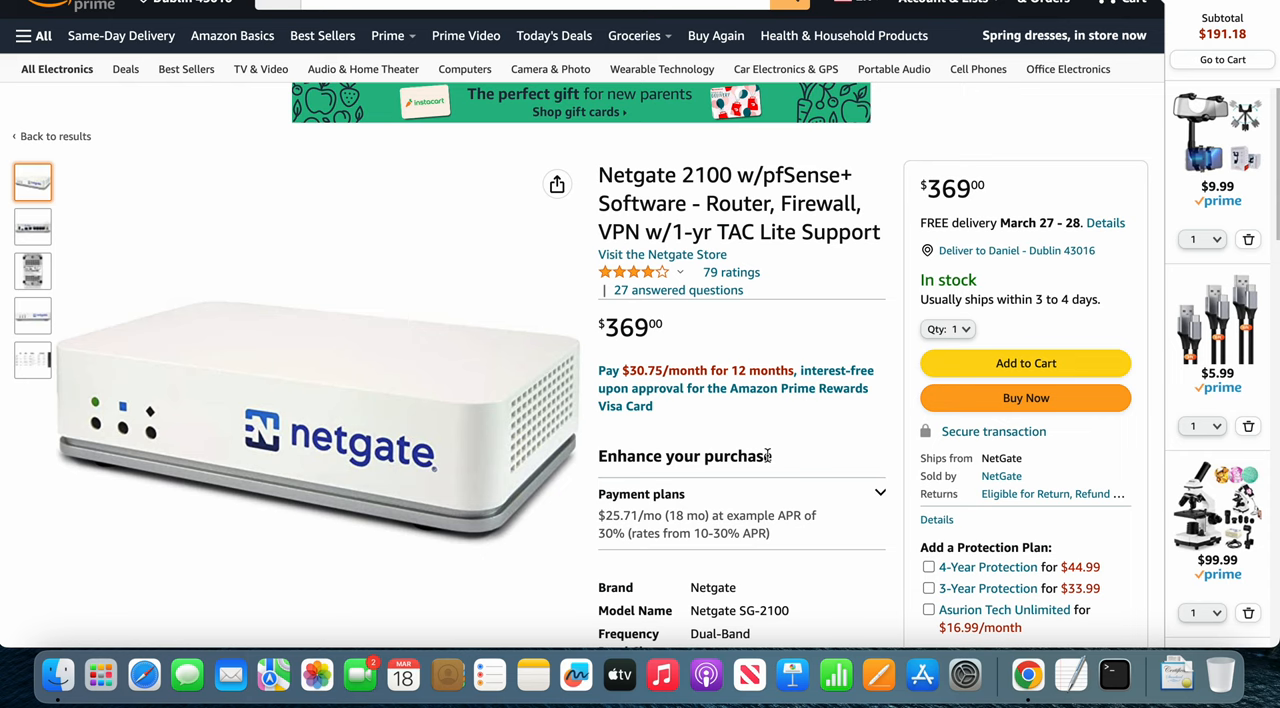
mouse_move(864, 496)
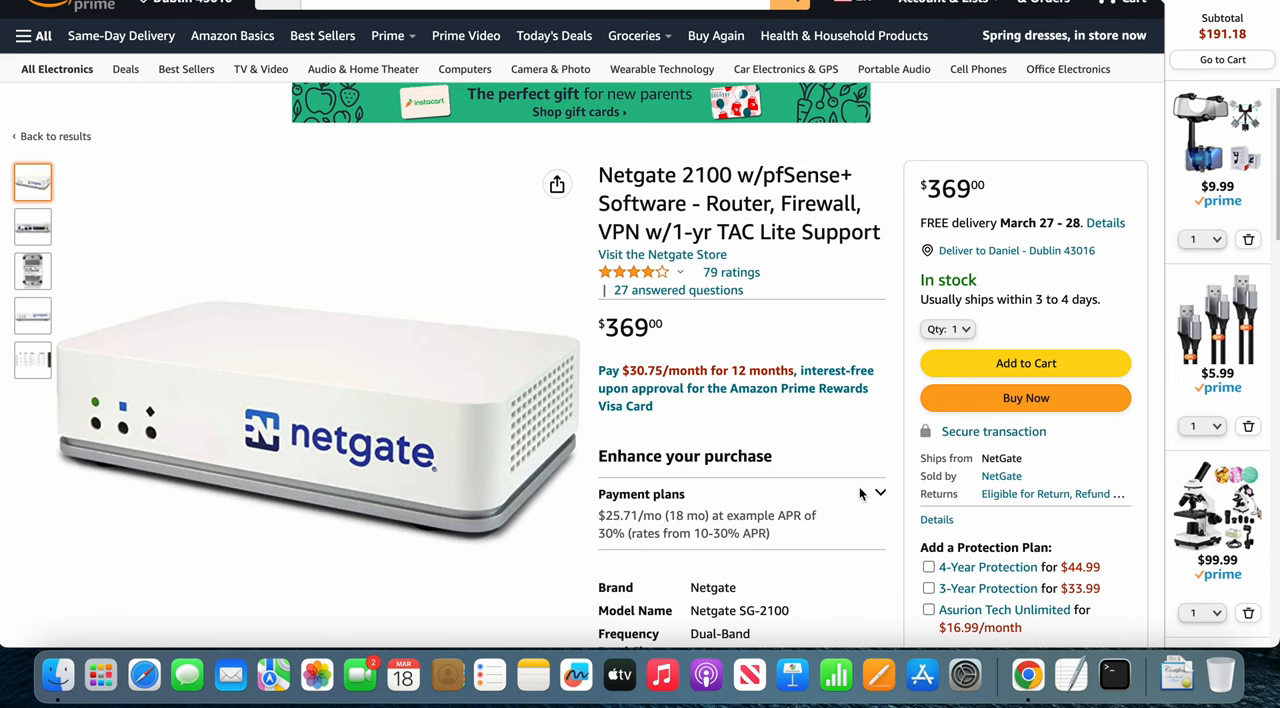
mouse_move(838, 476)
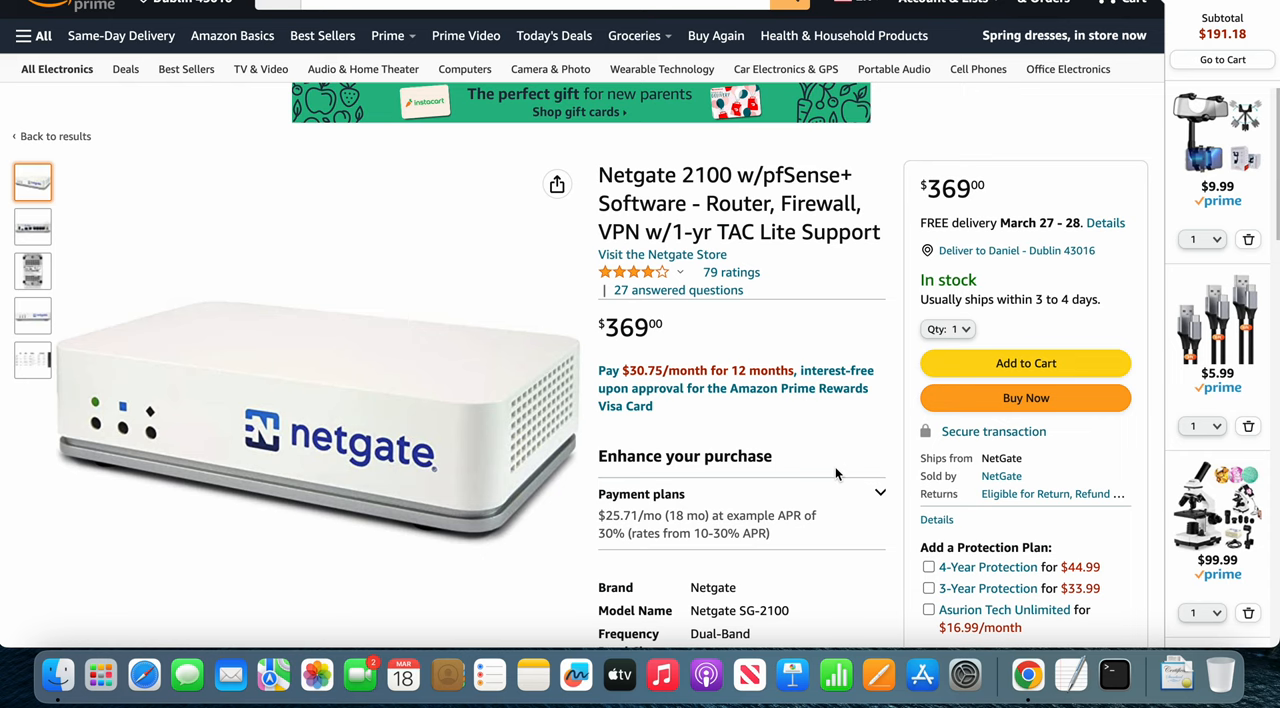
mouse_move(844, 486)
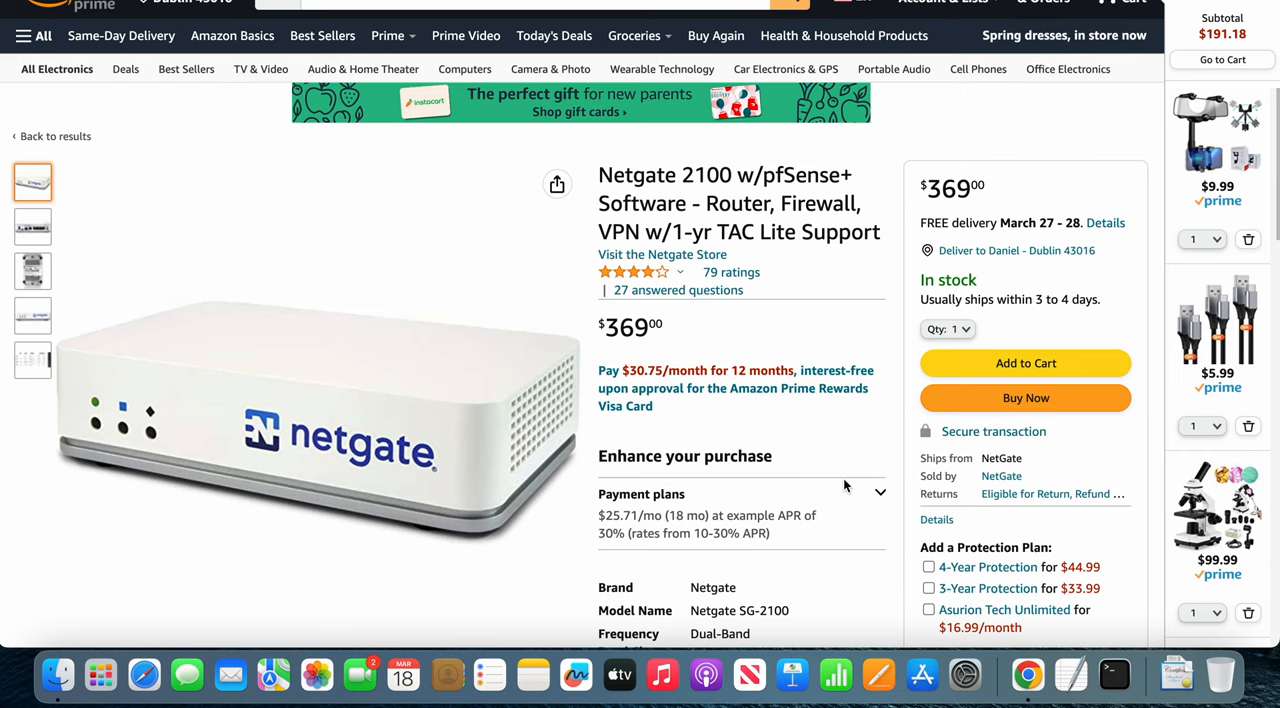
mouse_move(852, 272)
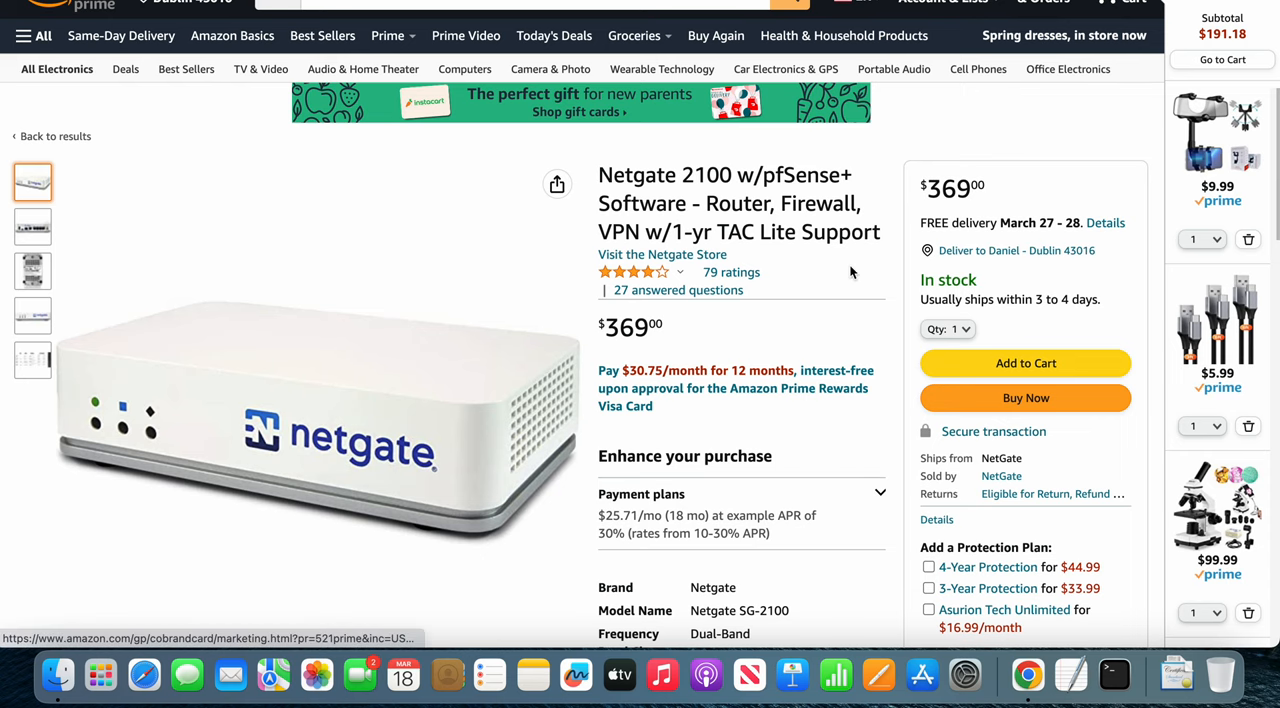
mouse_move(844, 328)
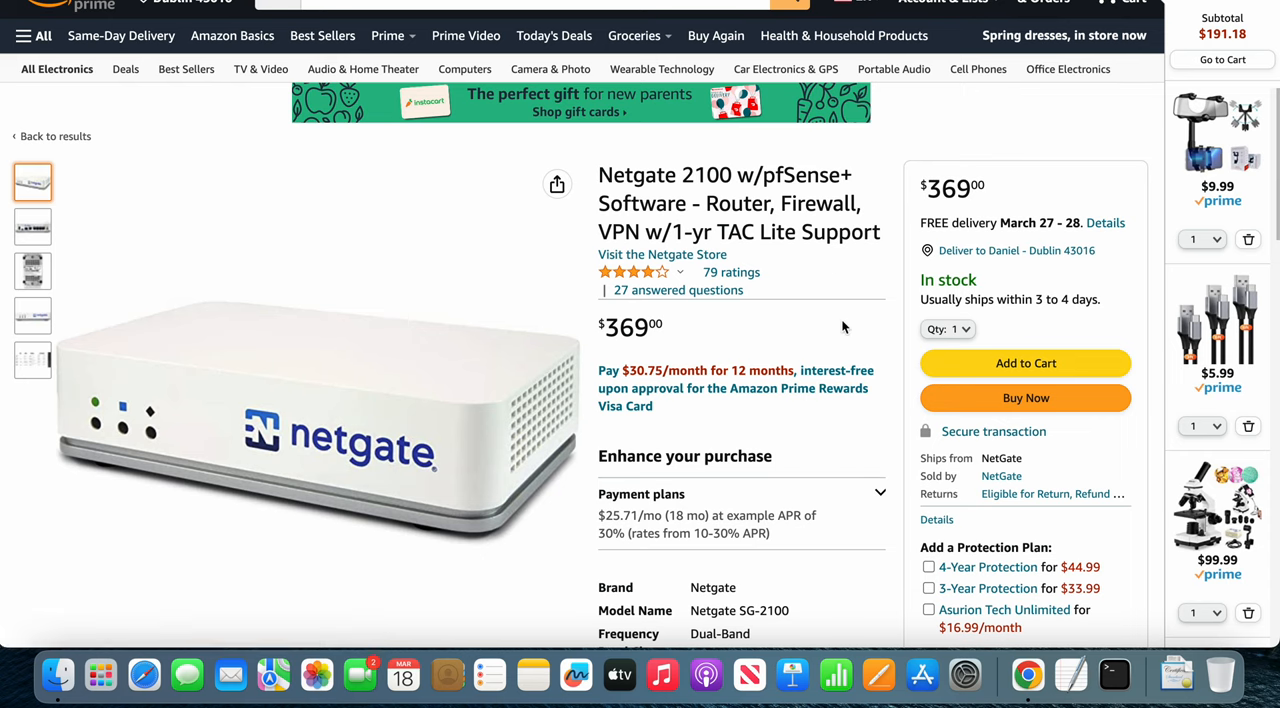
mouse_move(812, 358)
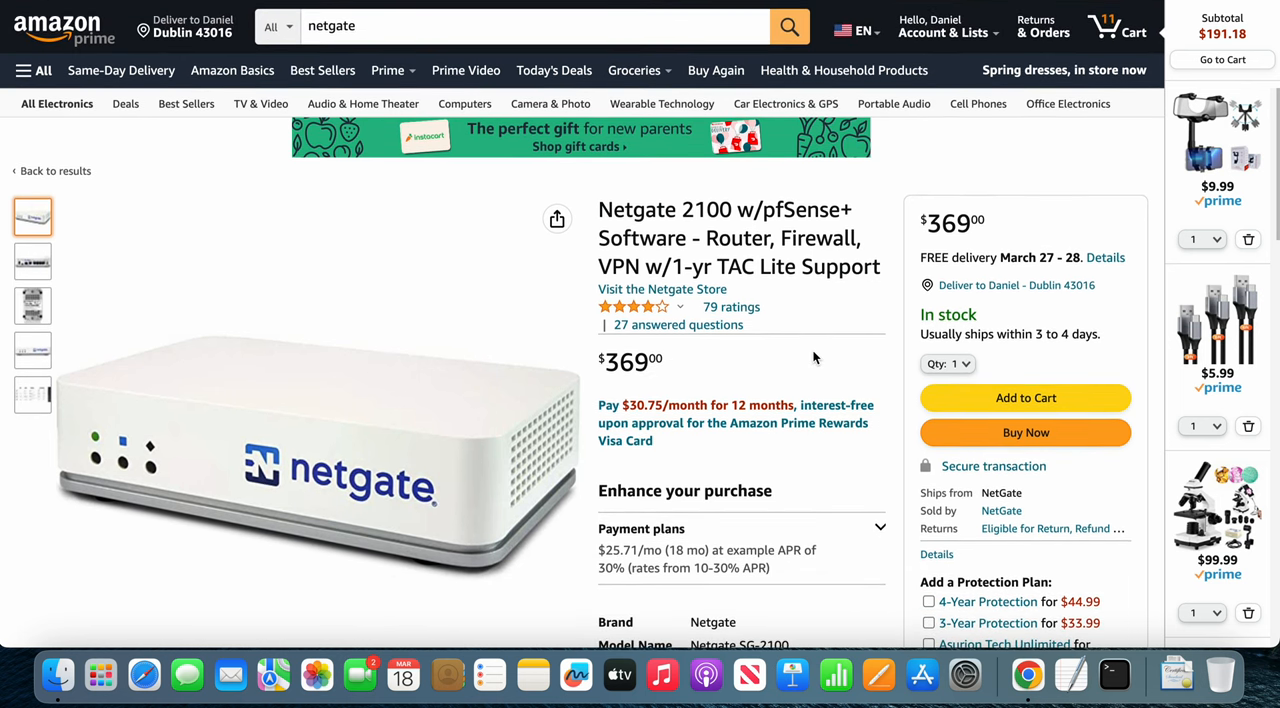
mouse_move(856, 502)
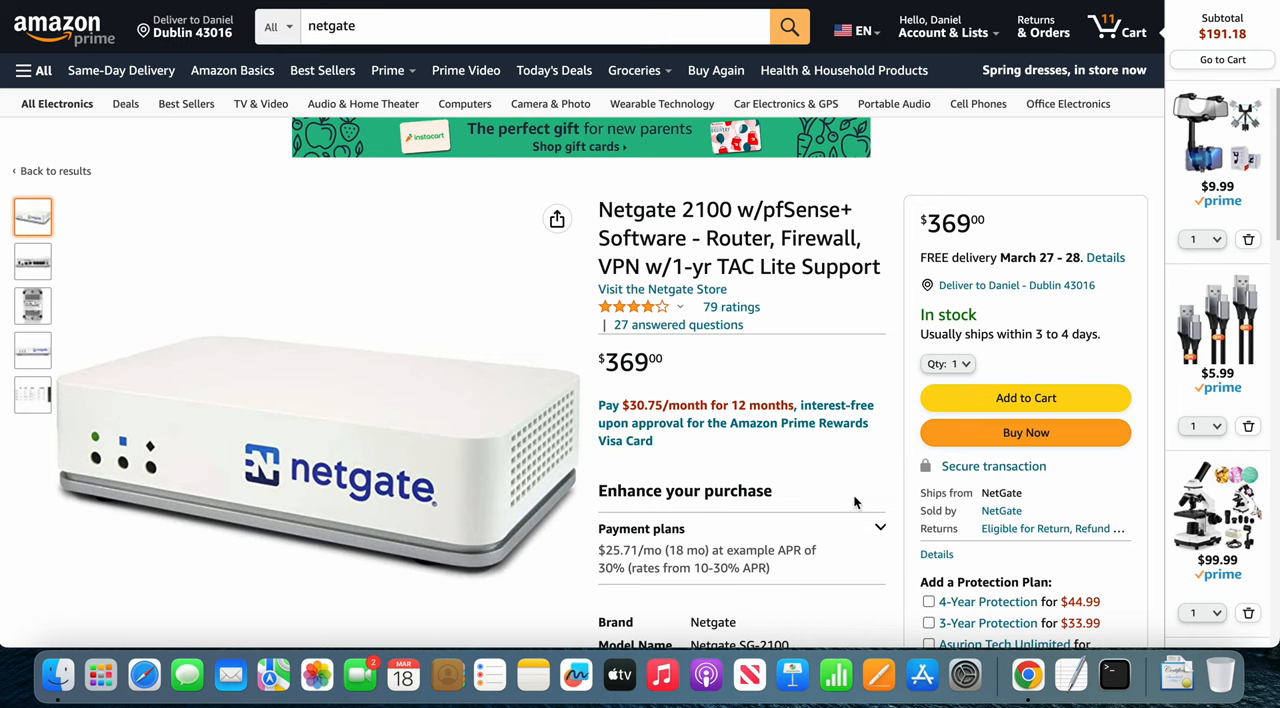
mouse_move(810, 376)
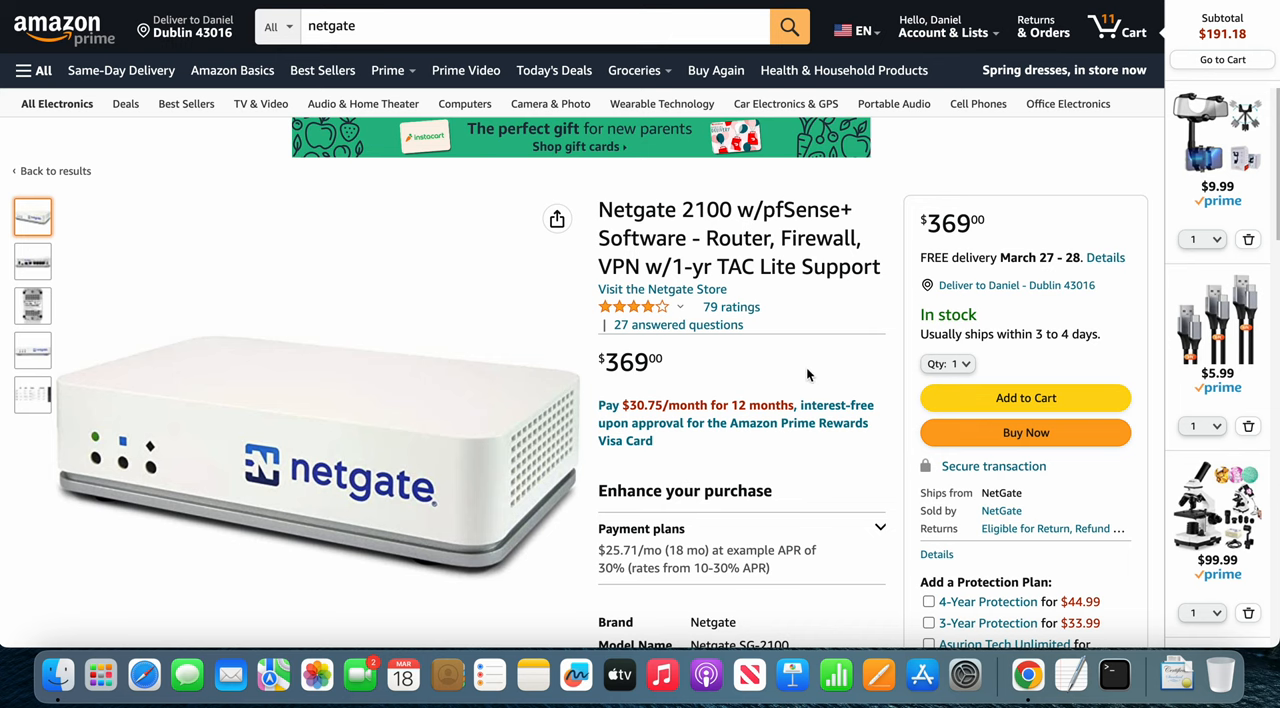